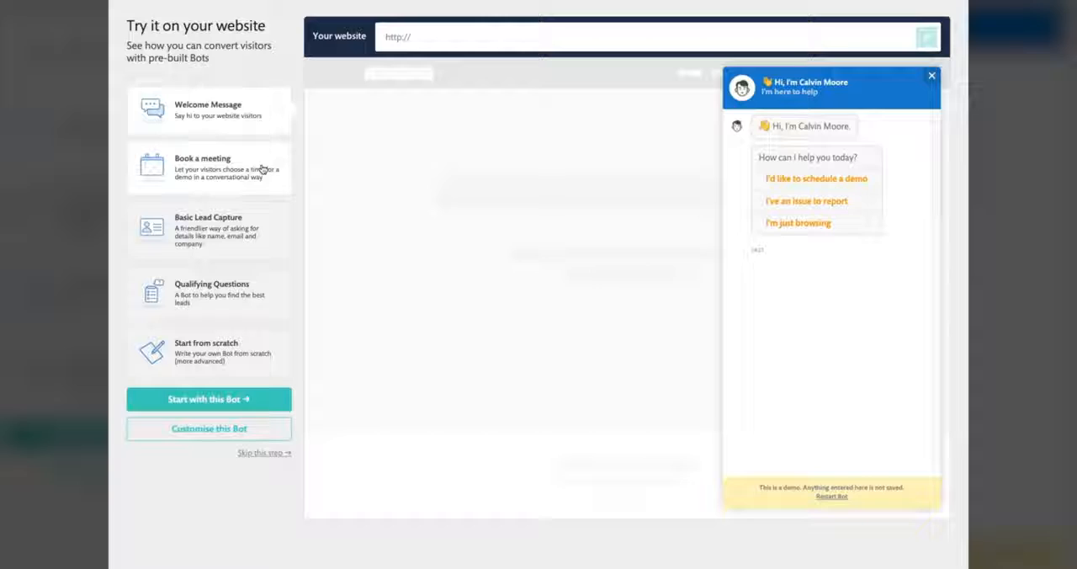
# Step: Preview the Book a meeting and Basic Lead Capture bots, then start from the chosen template
pyautogui.click(209, 167)
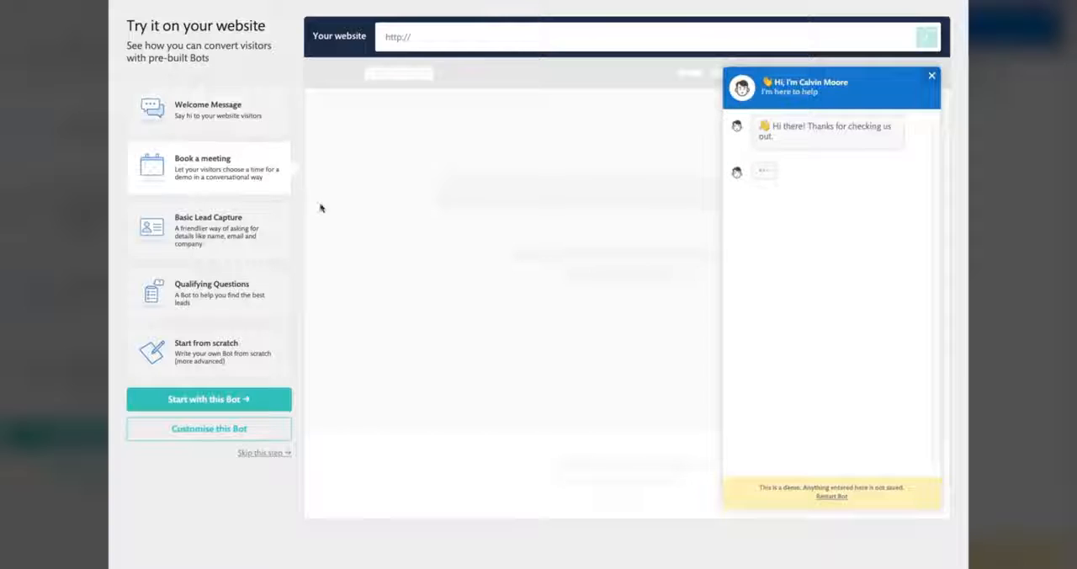
pyautogui.click(209, 229)
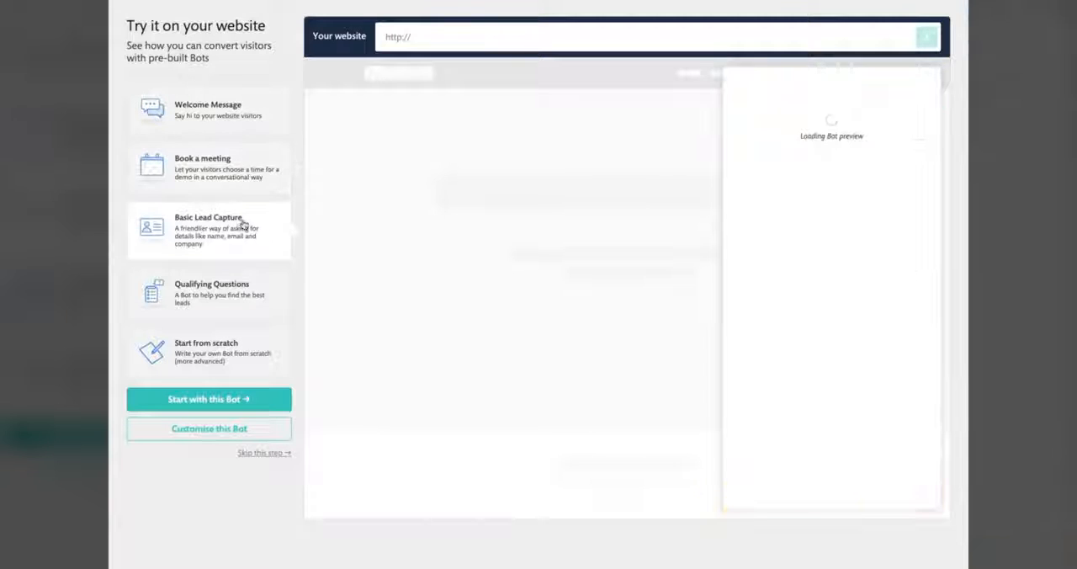
pyautogui.click(209, 399)
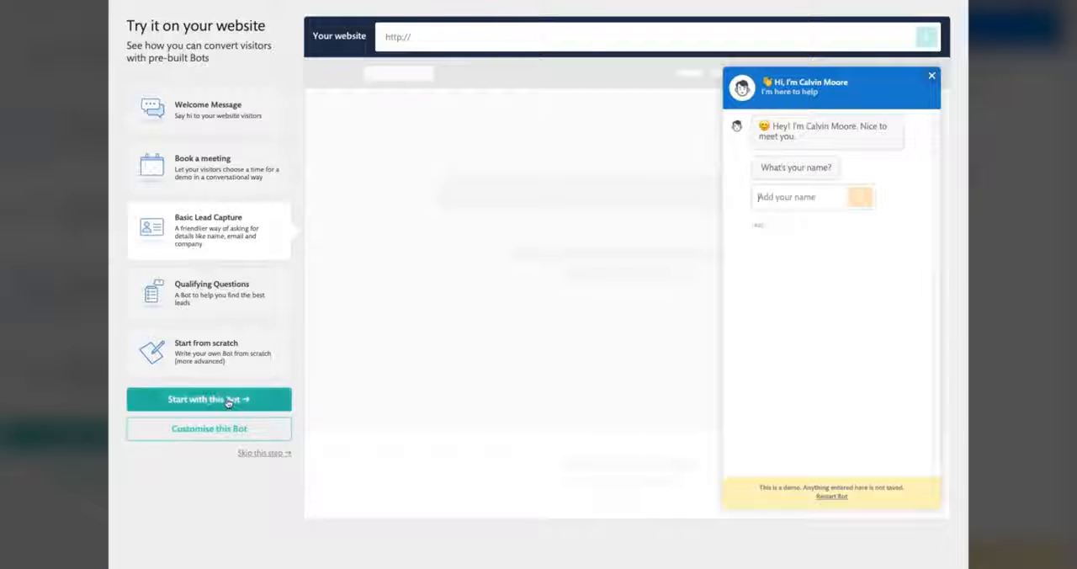
pyautogui.click(209, 399)
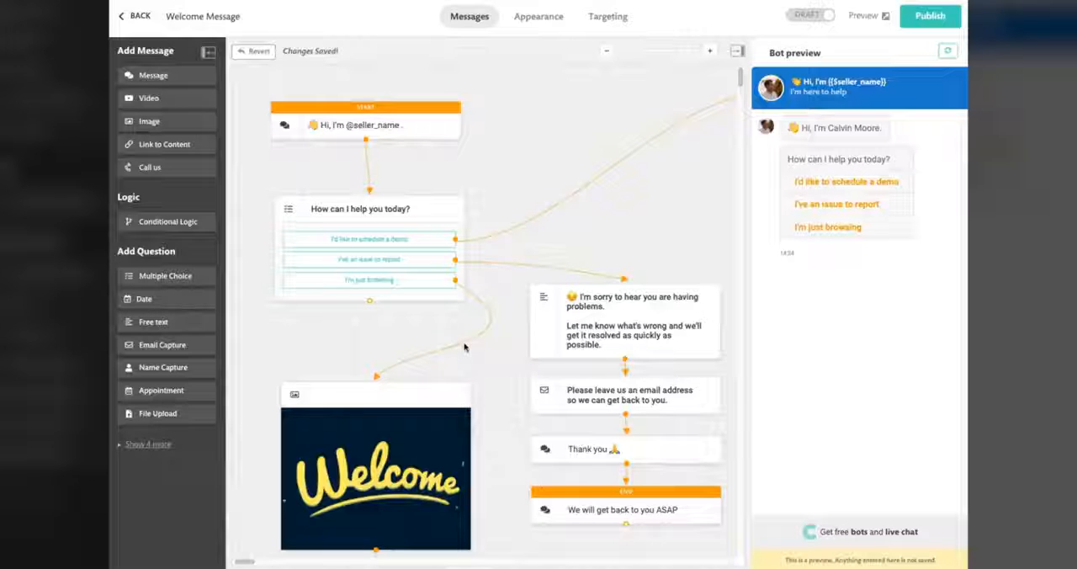
pyautogui.moveTo(474, 339)
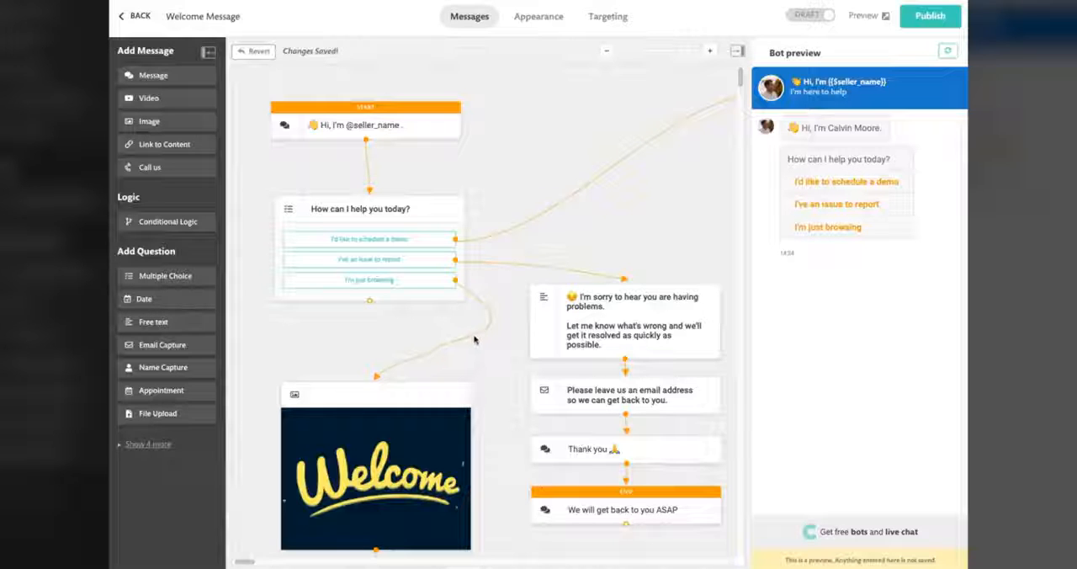
# Step: Bring the 'How can I help you today?' multiple-choice question into edit mode
pyautogui.click(369, 209)
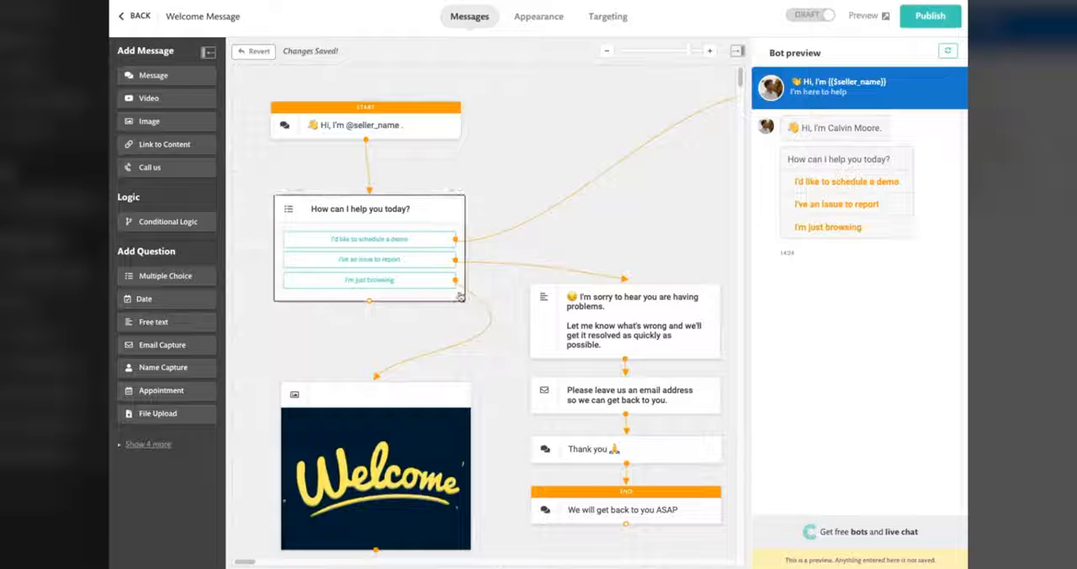
pyautogui.doubleClick(370, 209)
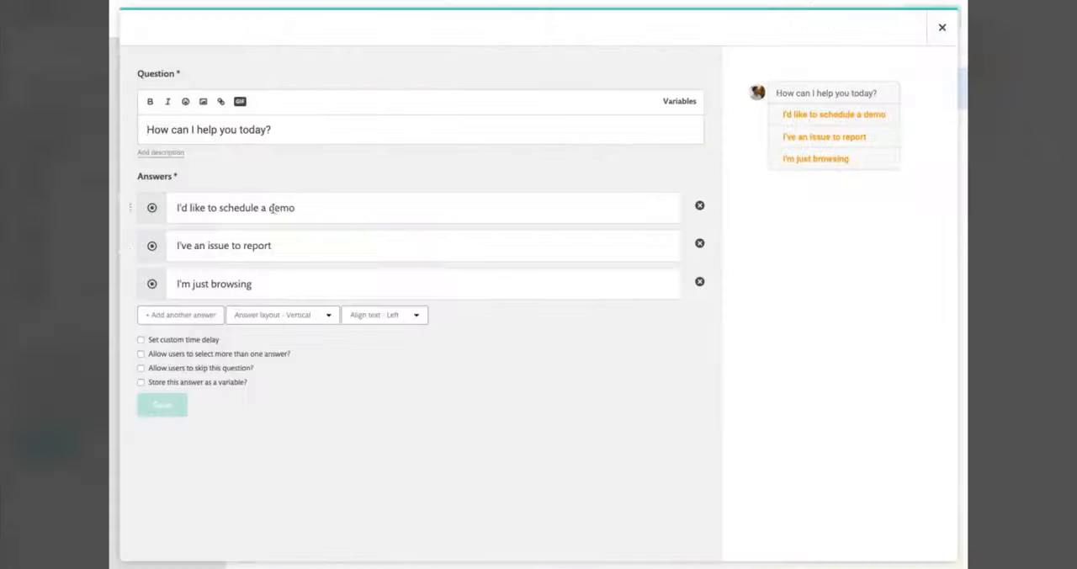
# Step: Make the first answer read 'I'd like to schedule a webinar' and save the message
pyautogui.write('webinar')
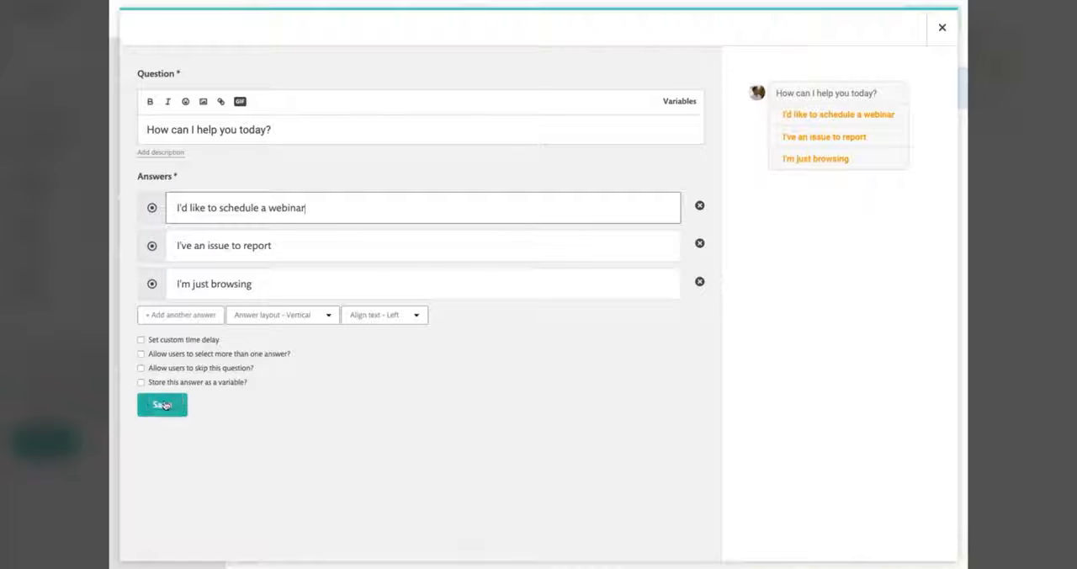
pyautogui.click(161, 404)
pyautogui.write('A')
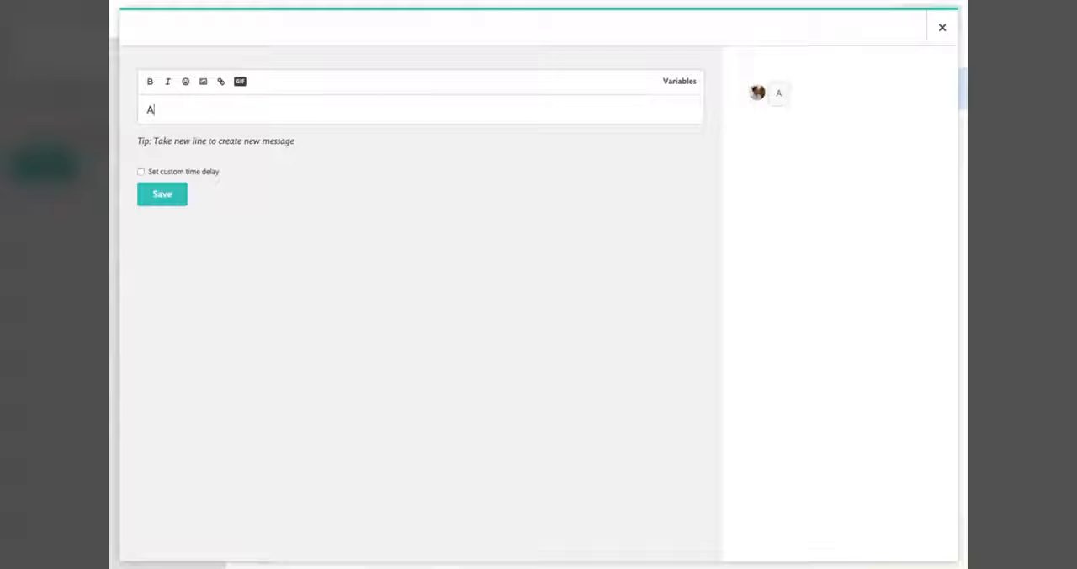
pyautogui.click(942, 26)
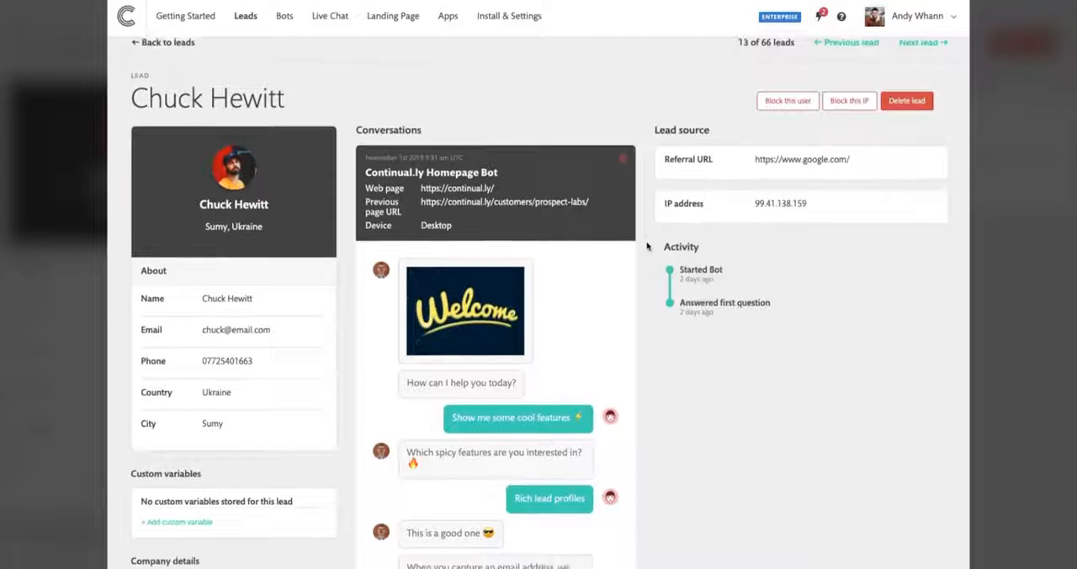
# Step: From Getting Started, reach the Continually plugin page on WordPress.org and review it
pyautogui.scroll(-3)
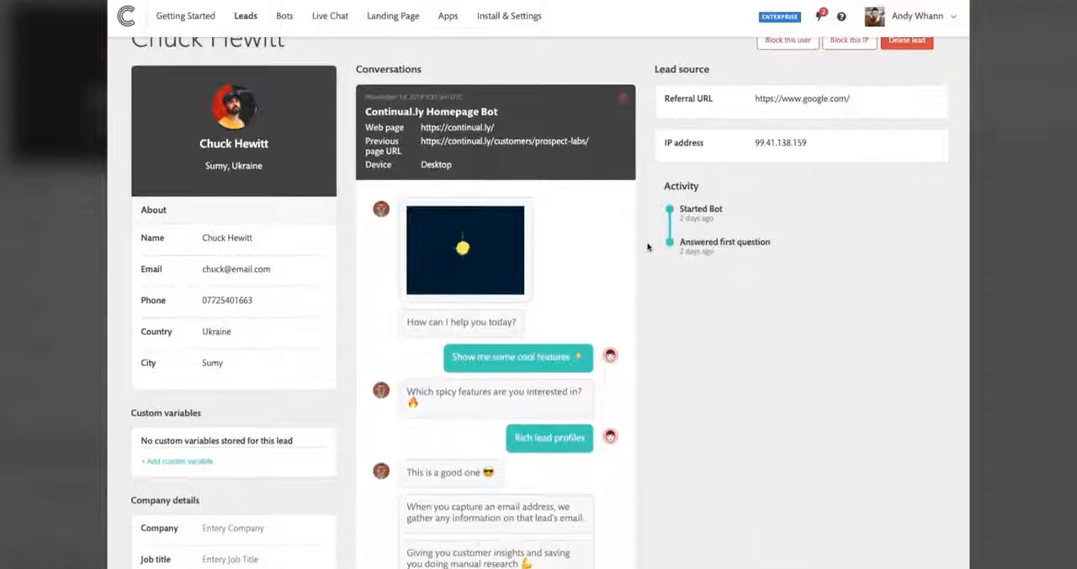
pyautogui.scroll(-3)
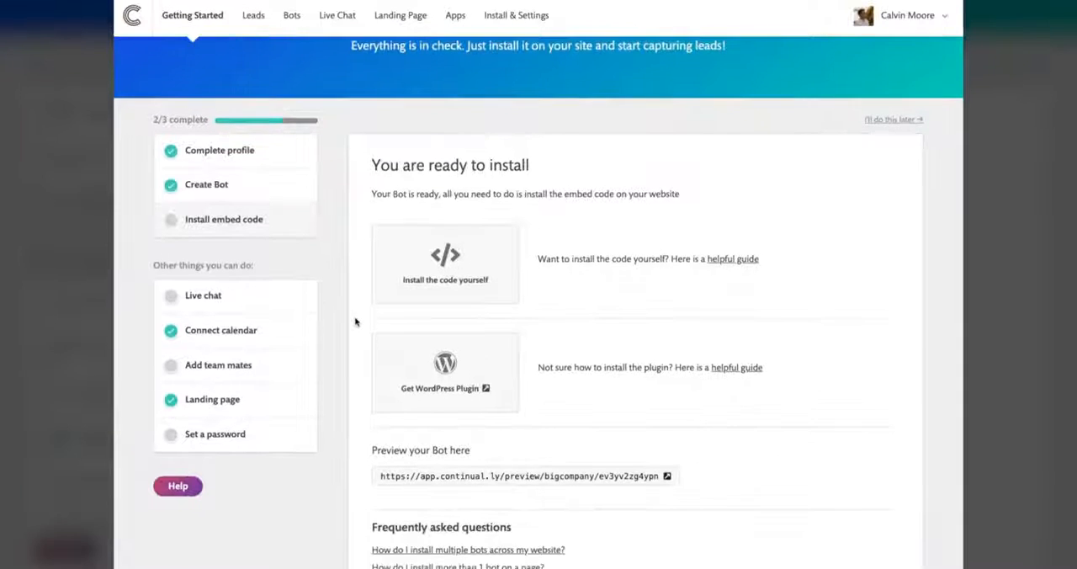
pyautogui.click(440, 387)
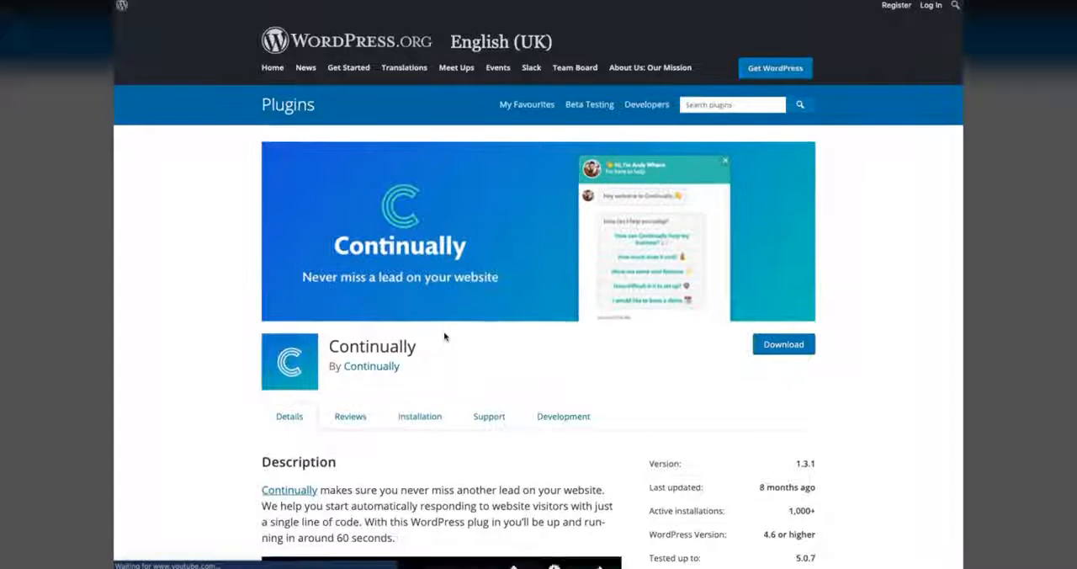
pyautogui.scroll(-3)
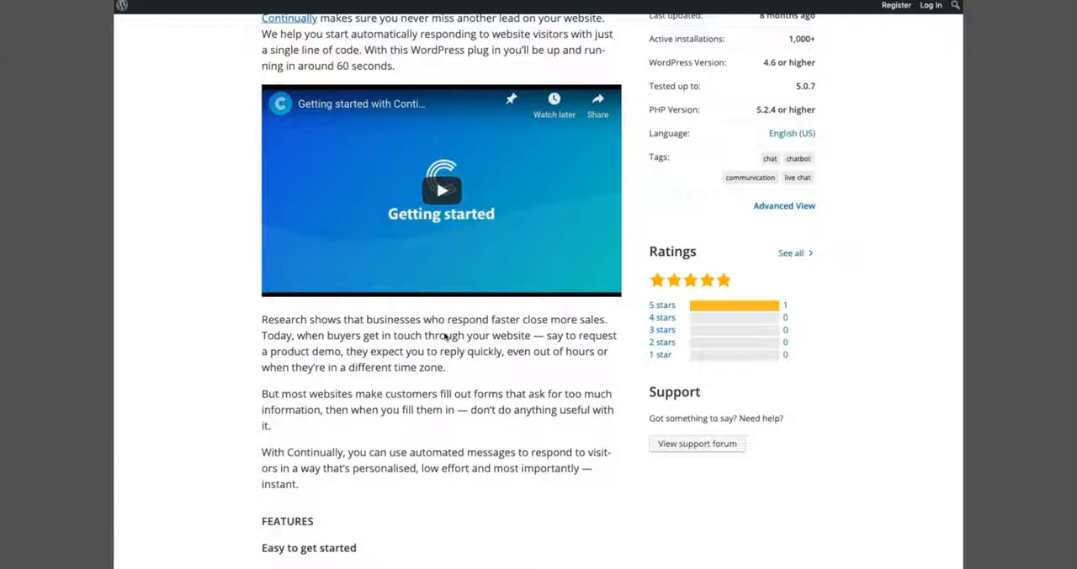